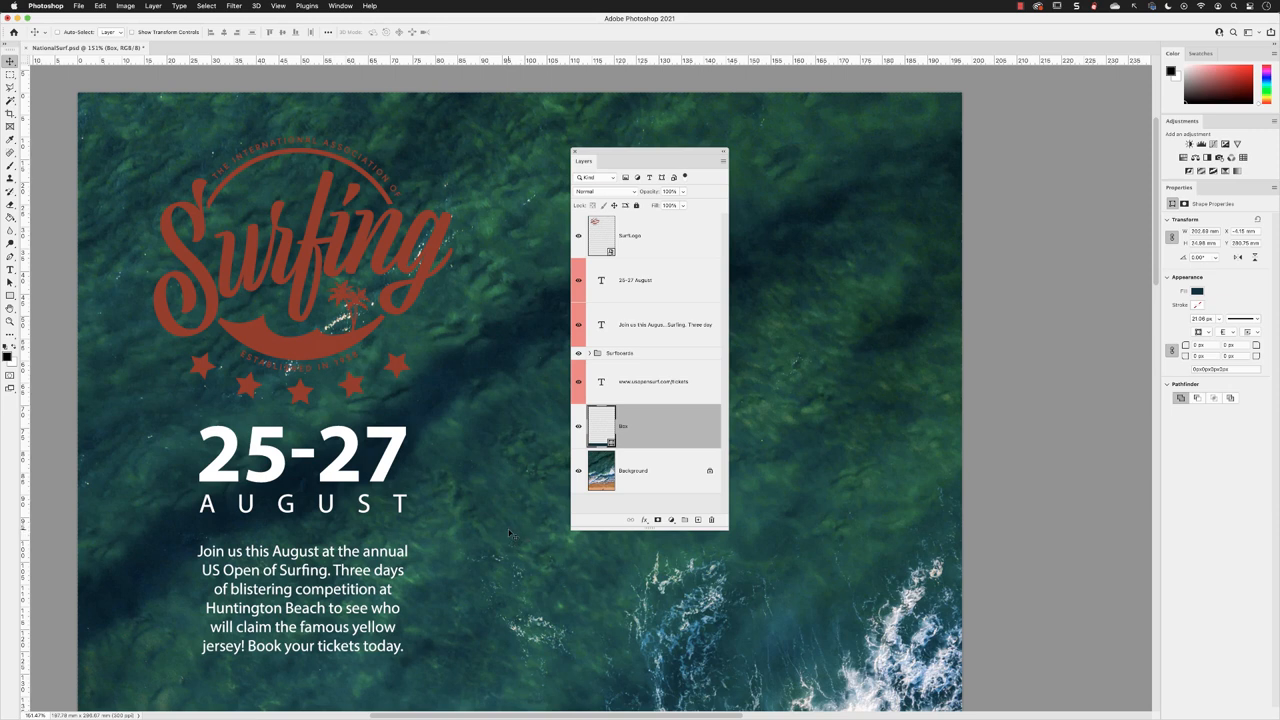
- Select the Surf Logo layer in the Layers panel as the working layer
click(636, 236)
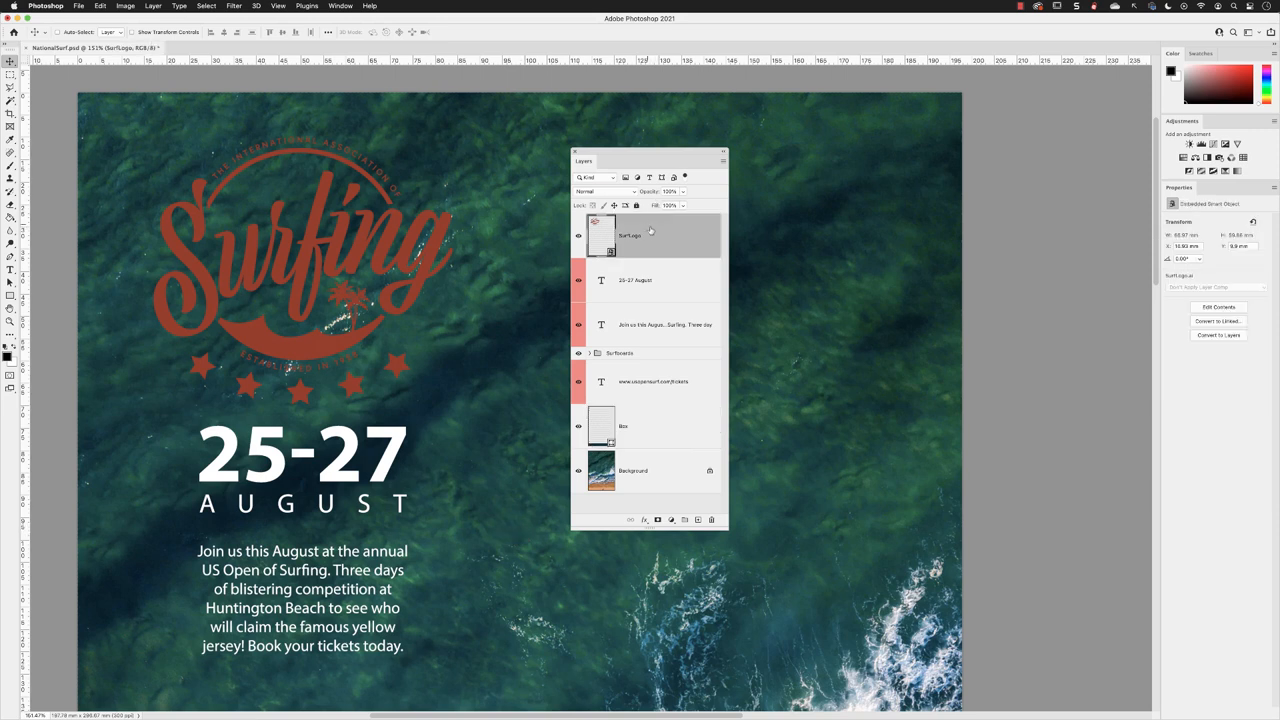
click(632, 472)
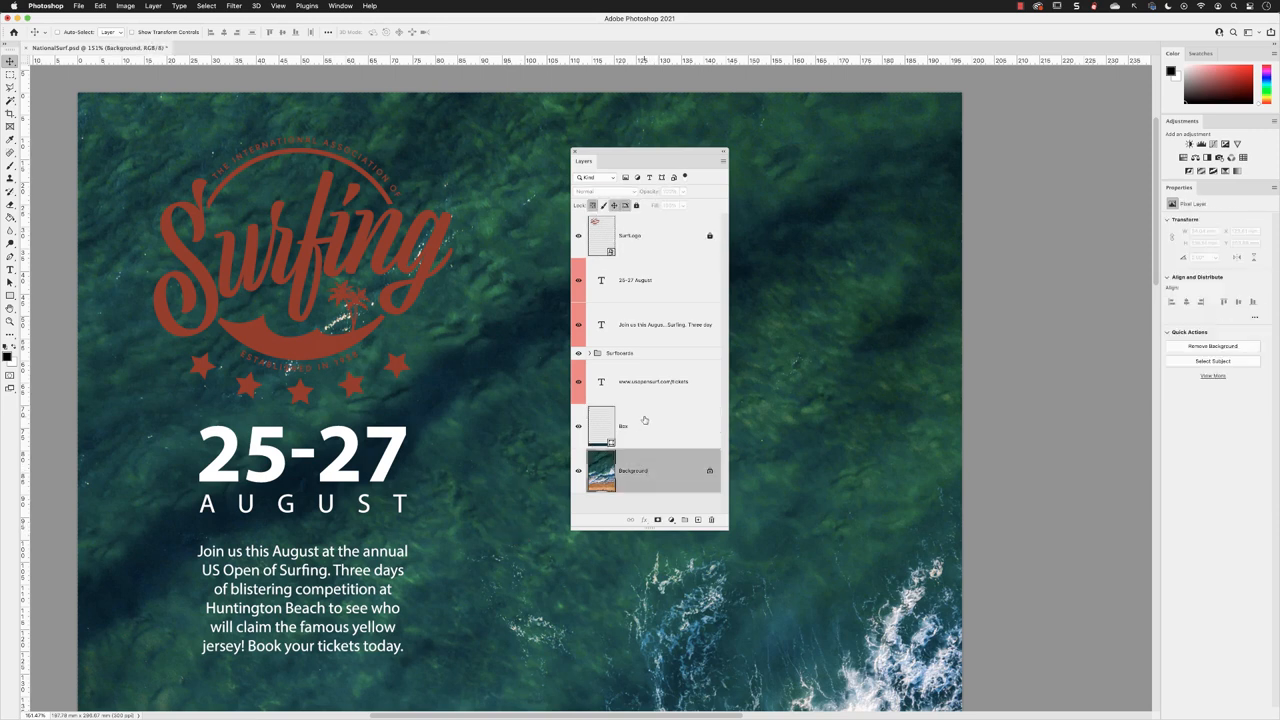
click(644, 424)
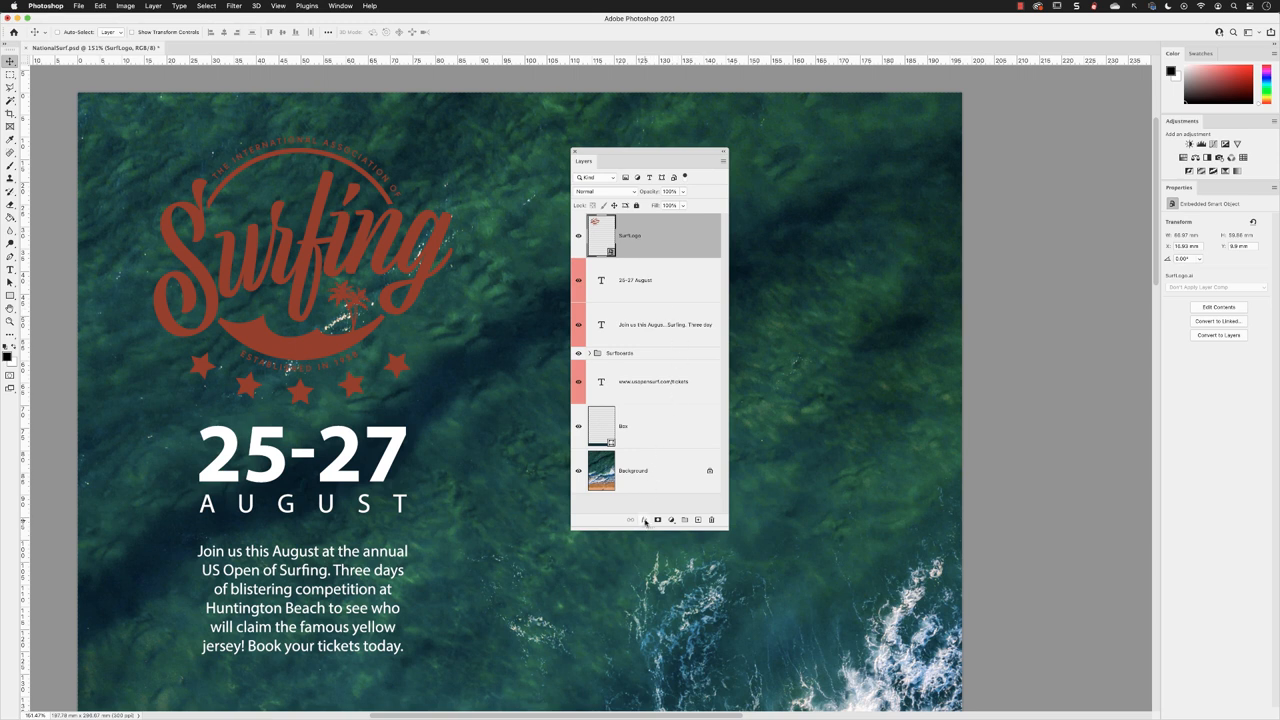
- Add a Color Overlay effect to the Surf Logo layer and bring up its colour choice
click(644, 520)
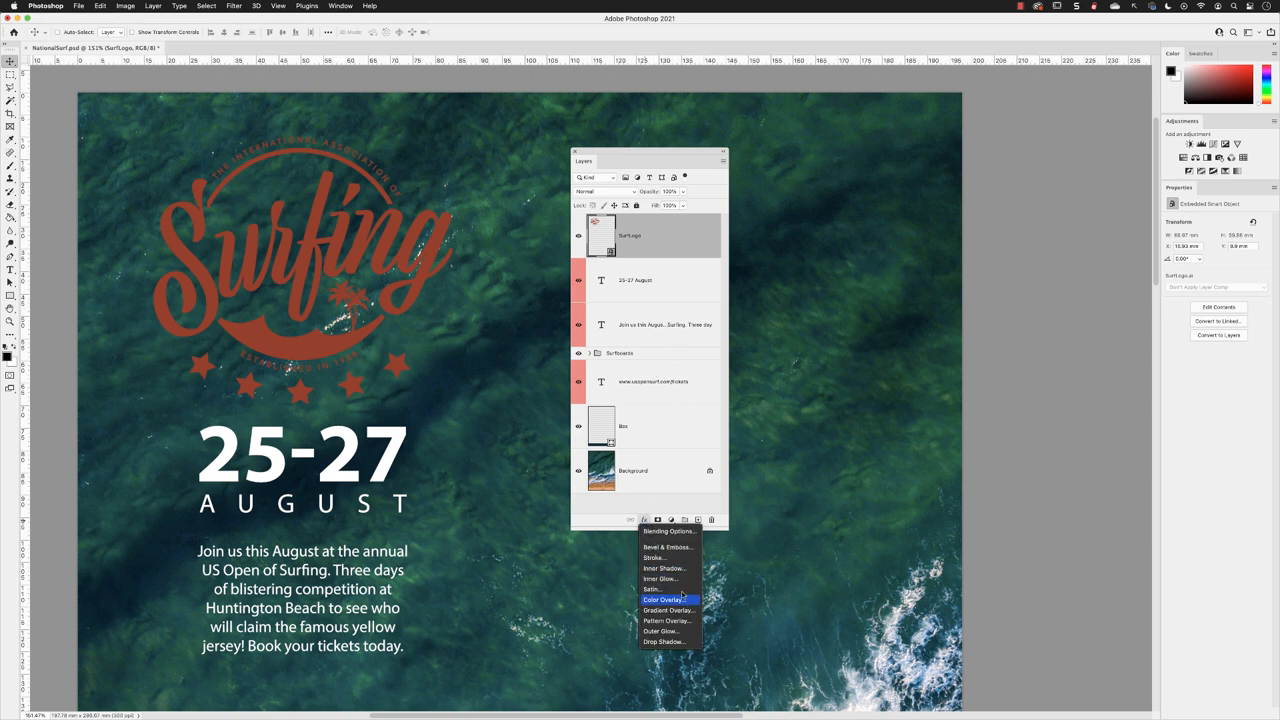
click(664, 600)
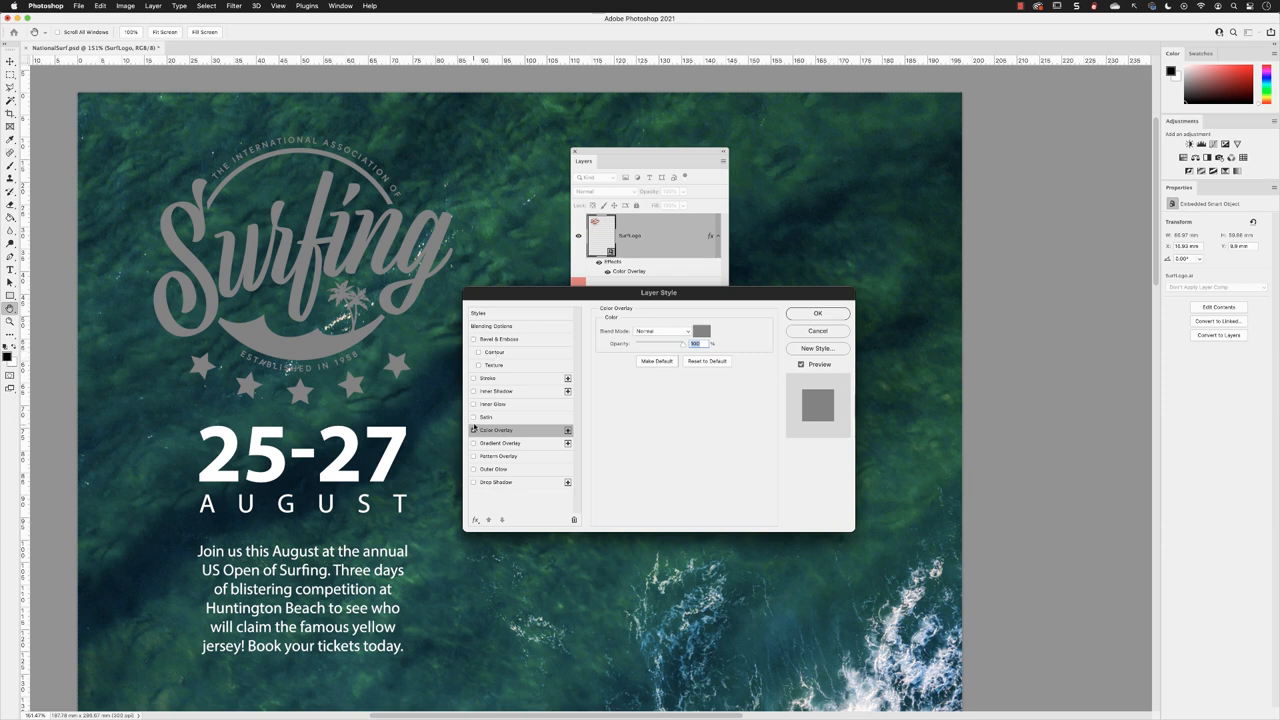
click(474, 428)
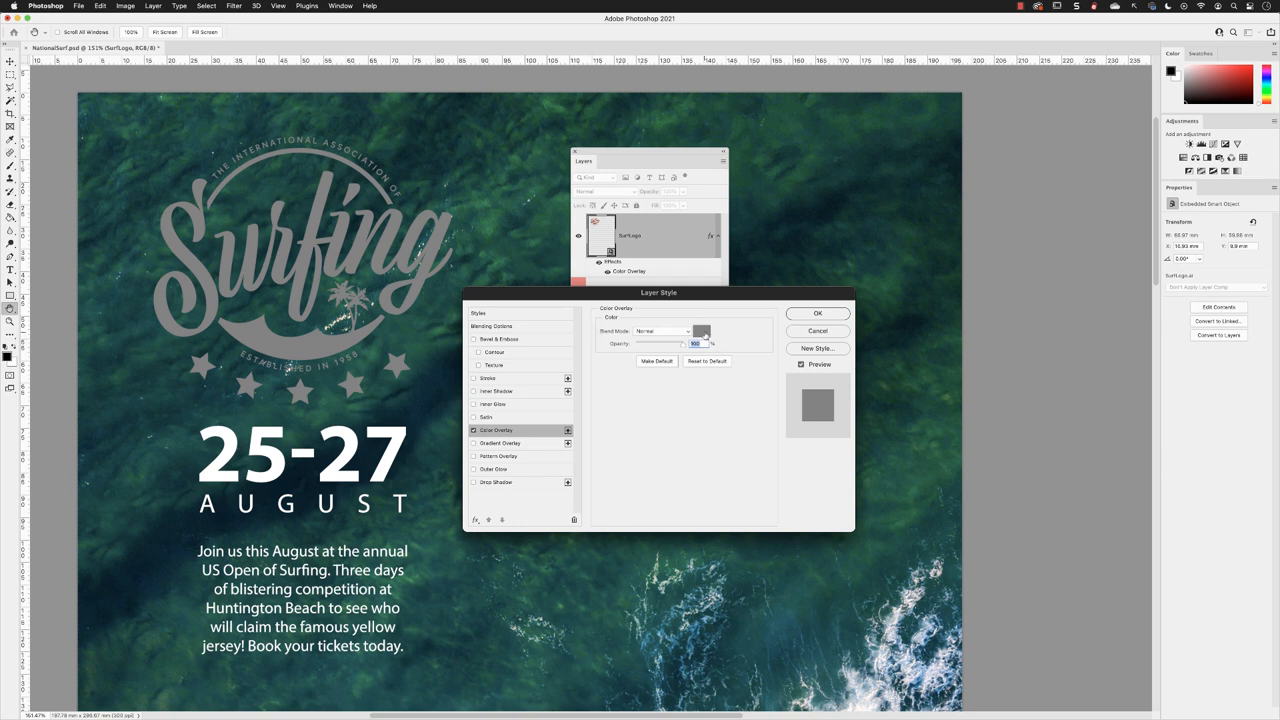
click(700, 332)
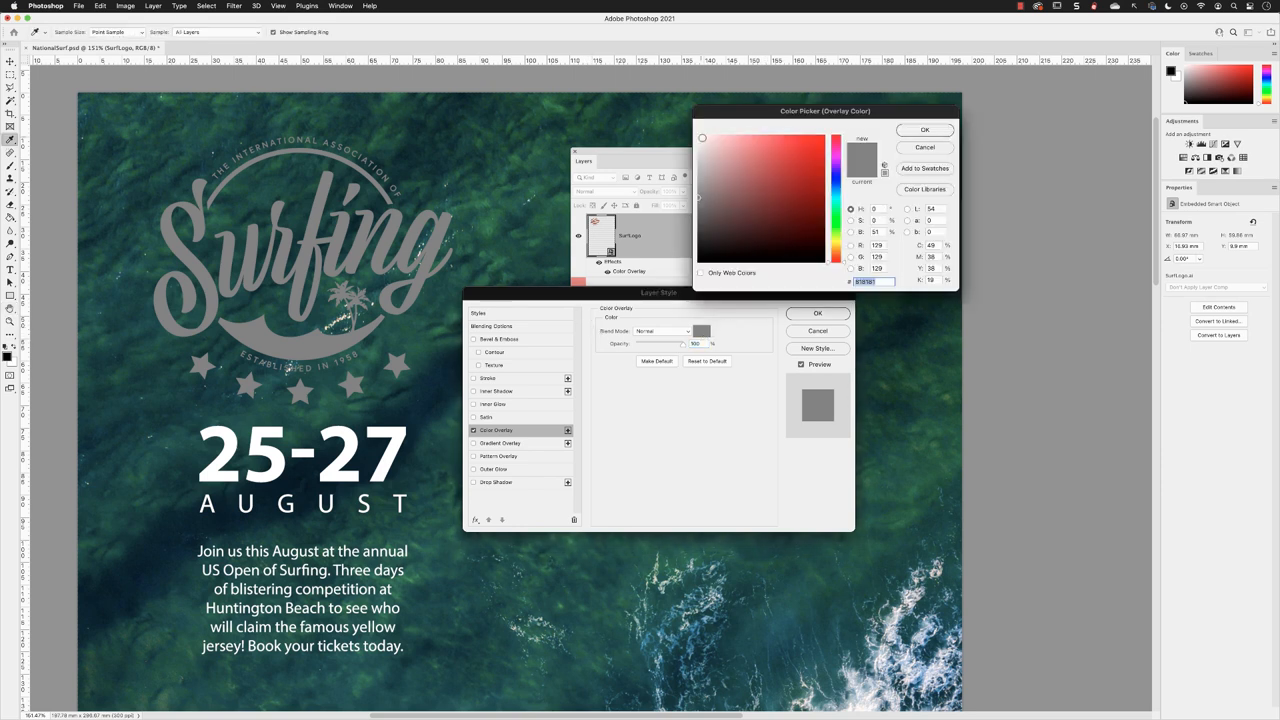
- Set the Color Overlay colour to white so the logo turns white
click(704, 136)
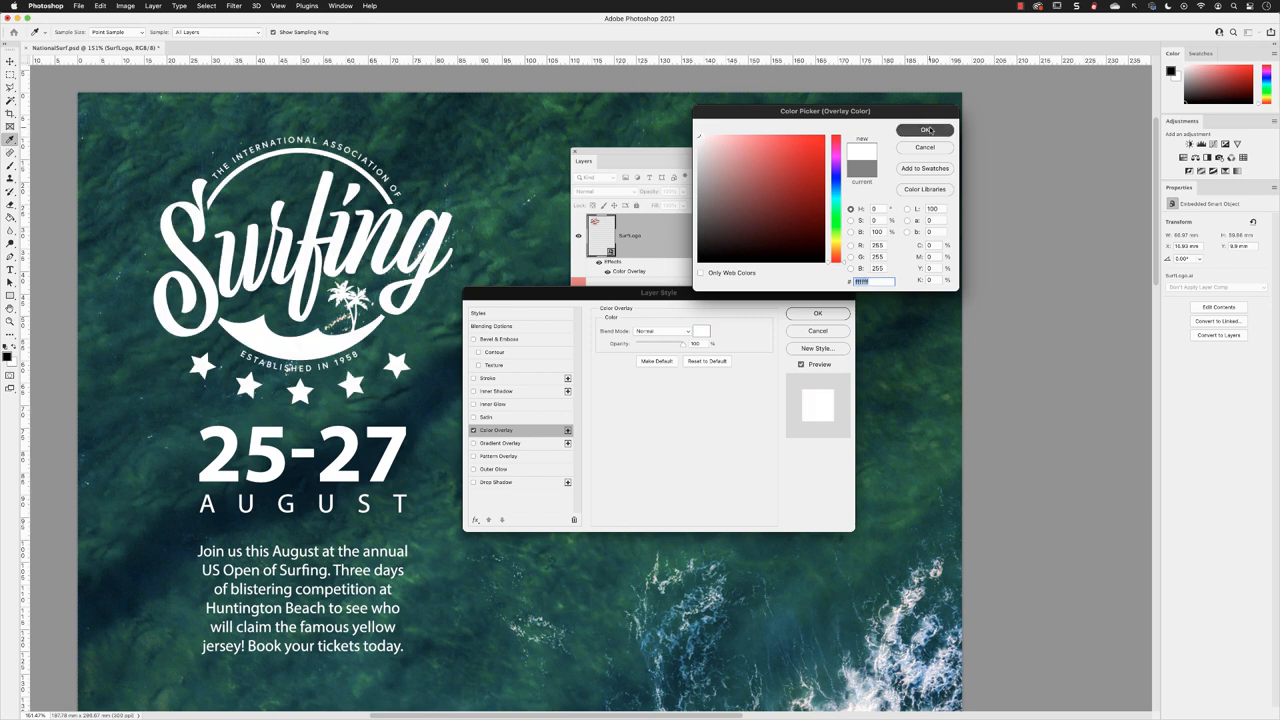
click(924, 130)
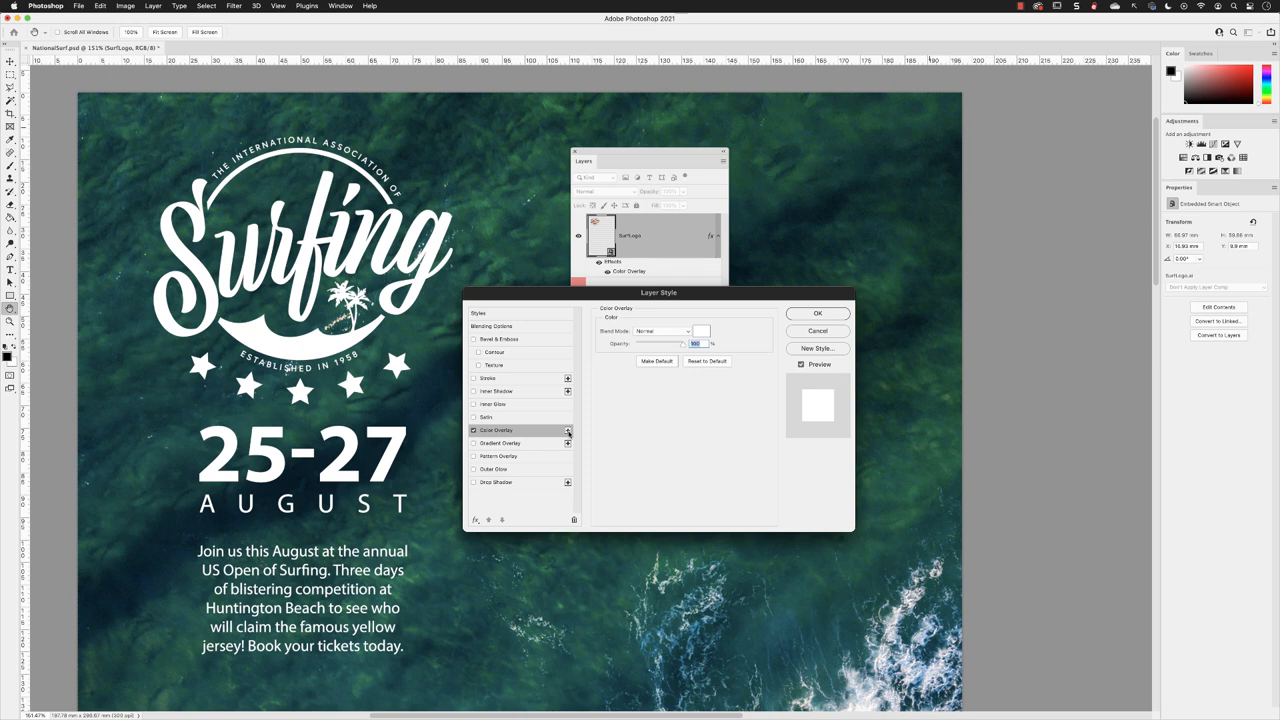
mouse_move(568, 432)
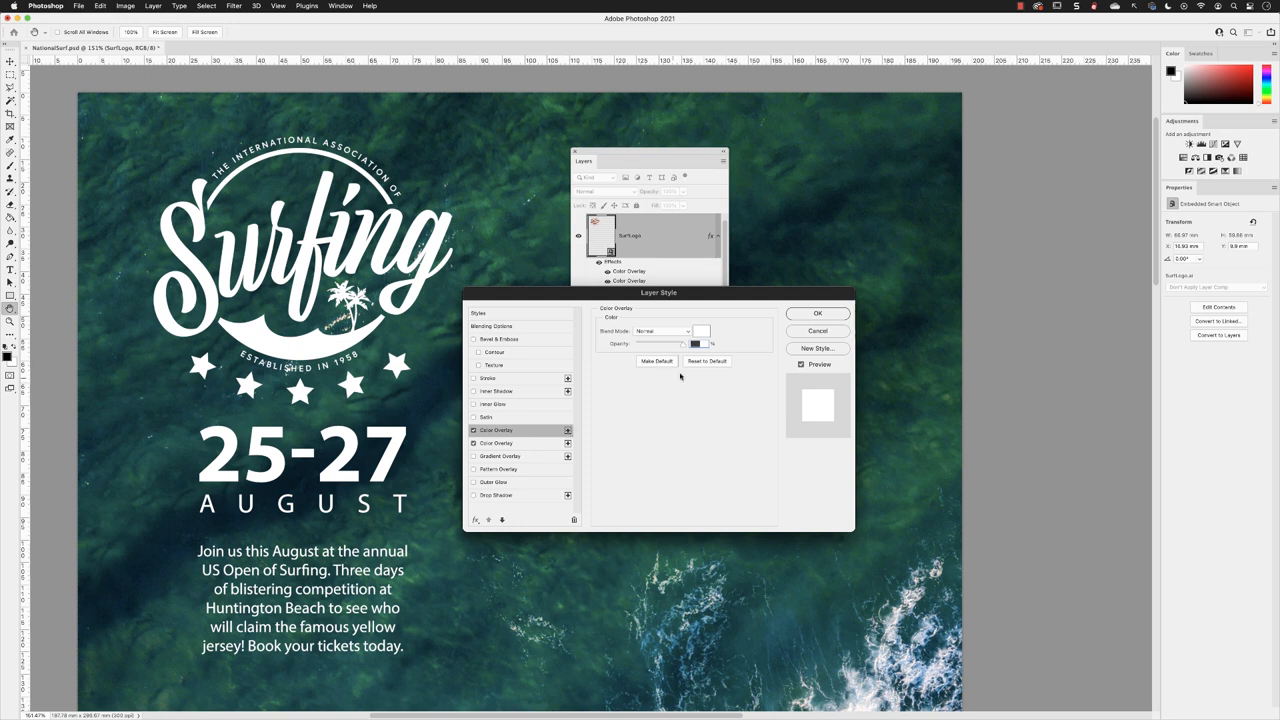
- Set the second Color Overlay to gold and apply the stacked layer styles
click(700, 332)
text(19)
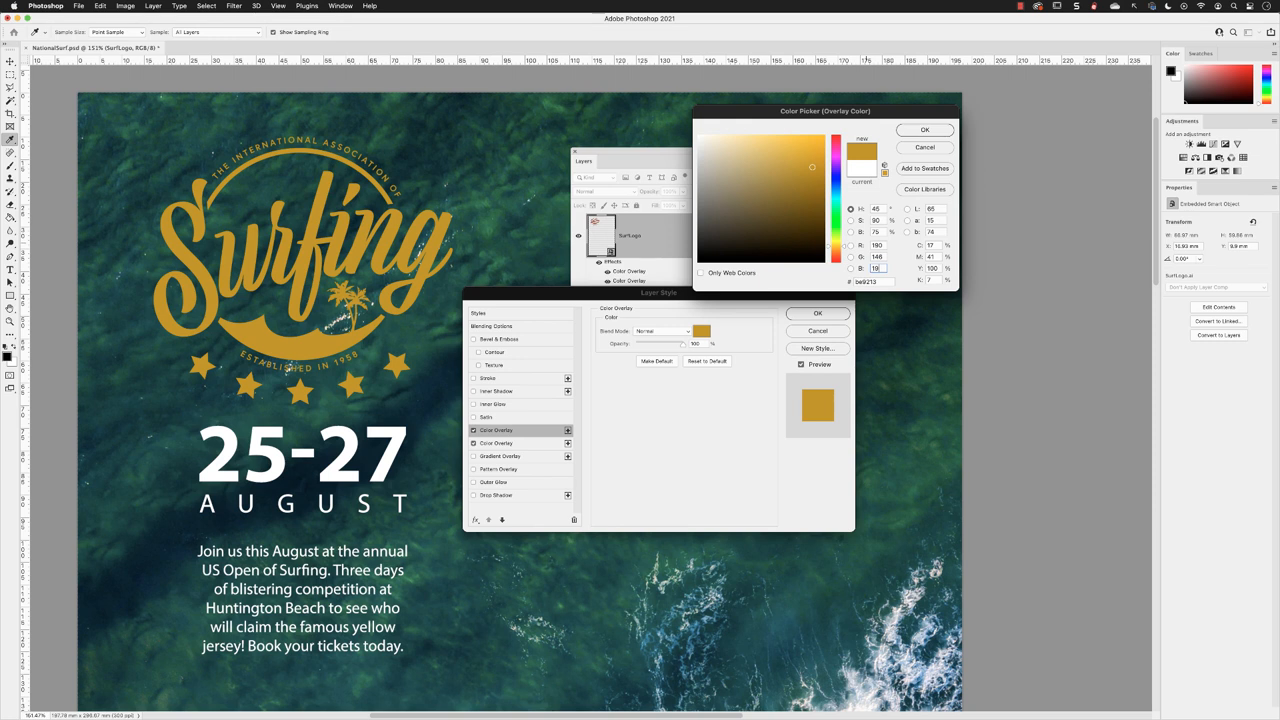
click(924, 128)
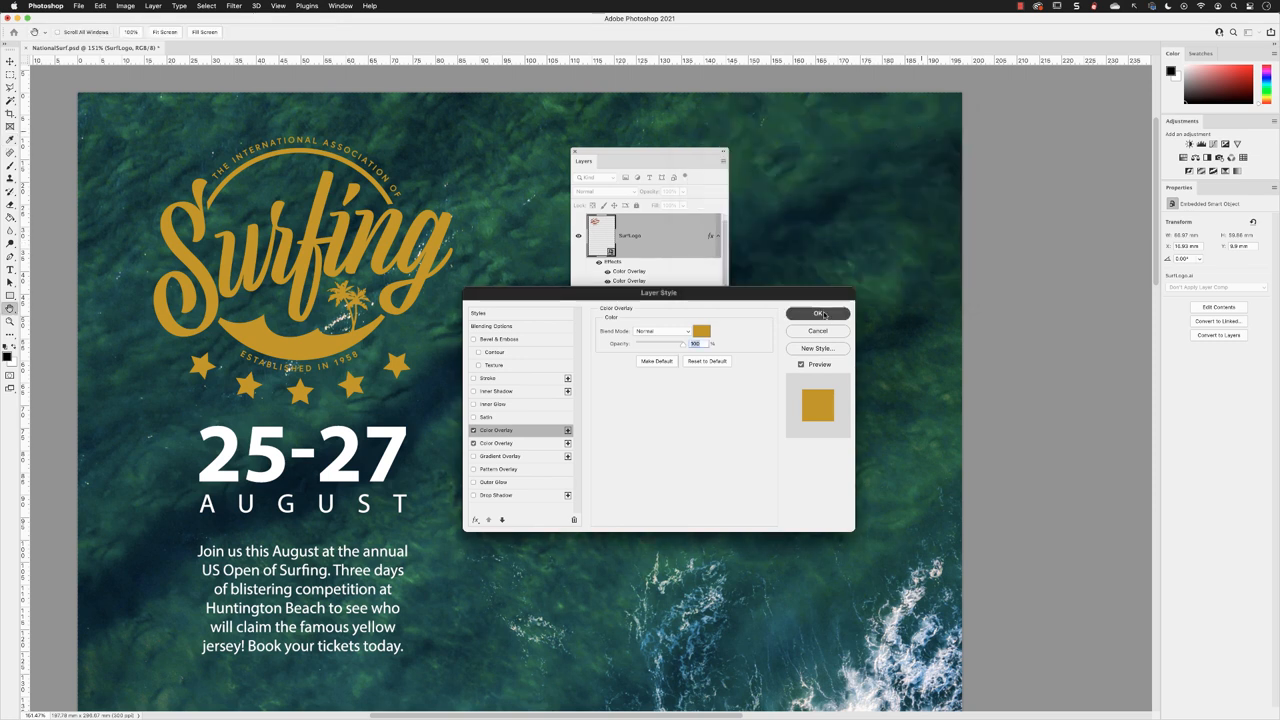
click(816, 312)
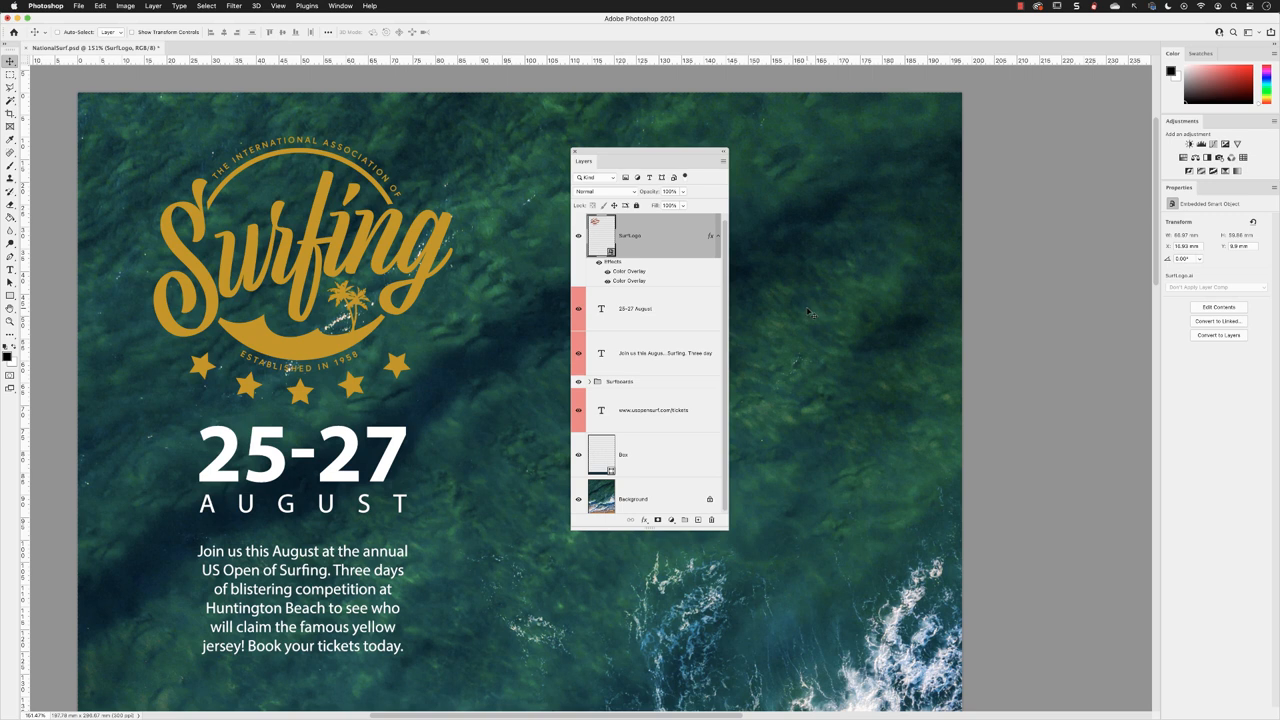
- Toggle the logo's effects off and on, then reopen the gold Color Overlay settings
click(608, 272)
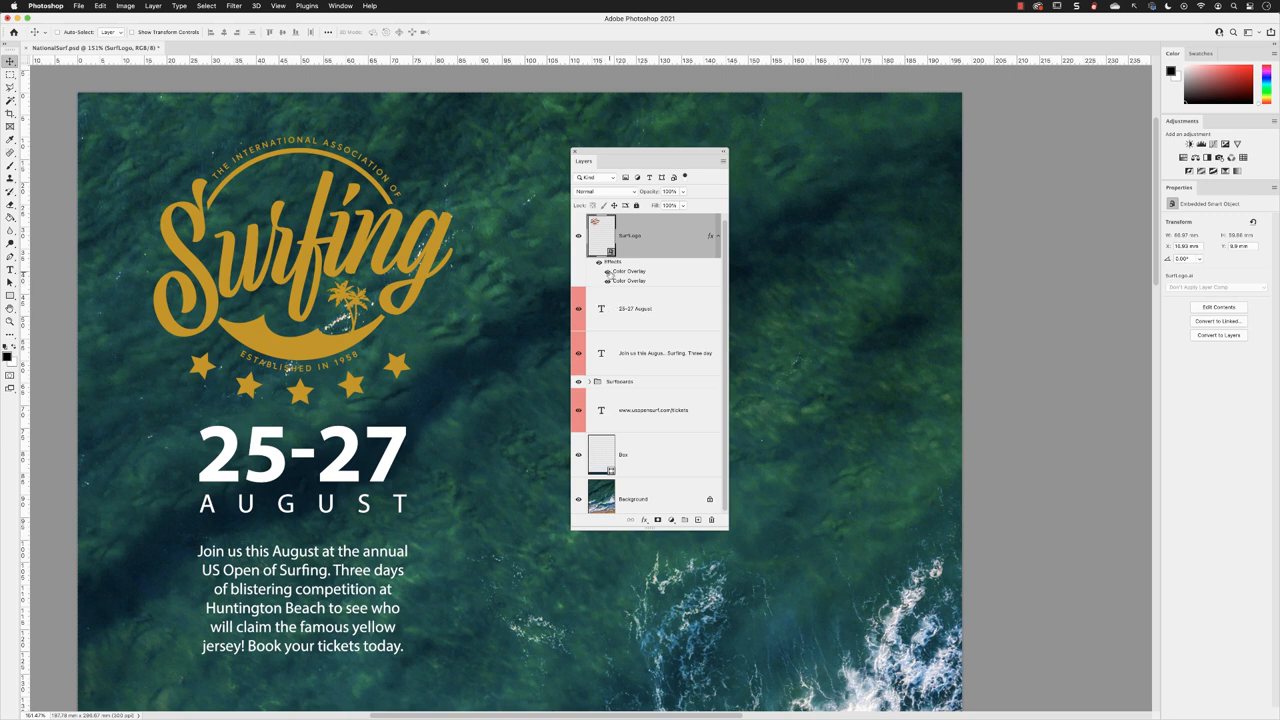
mouse_move(600, 272)
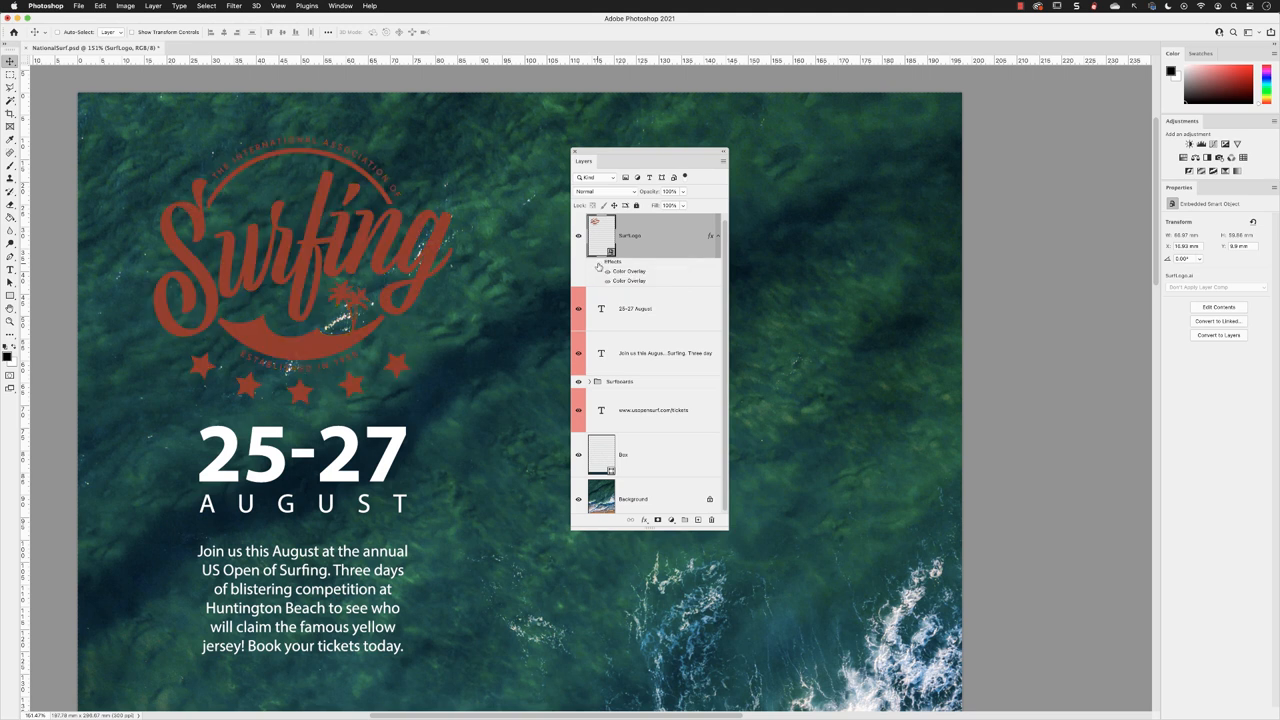
click(608, 272)
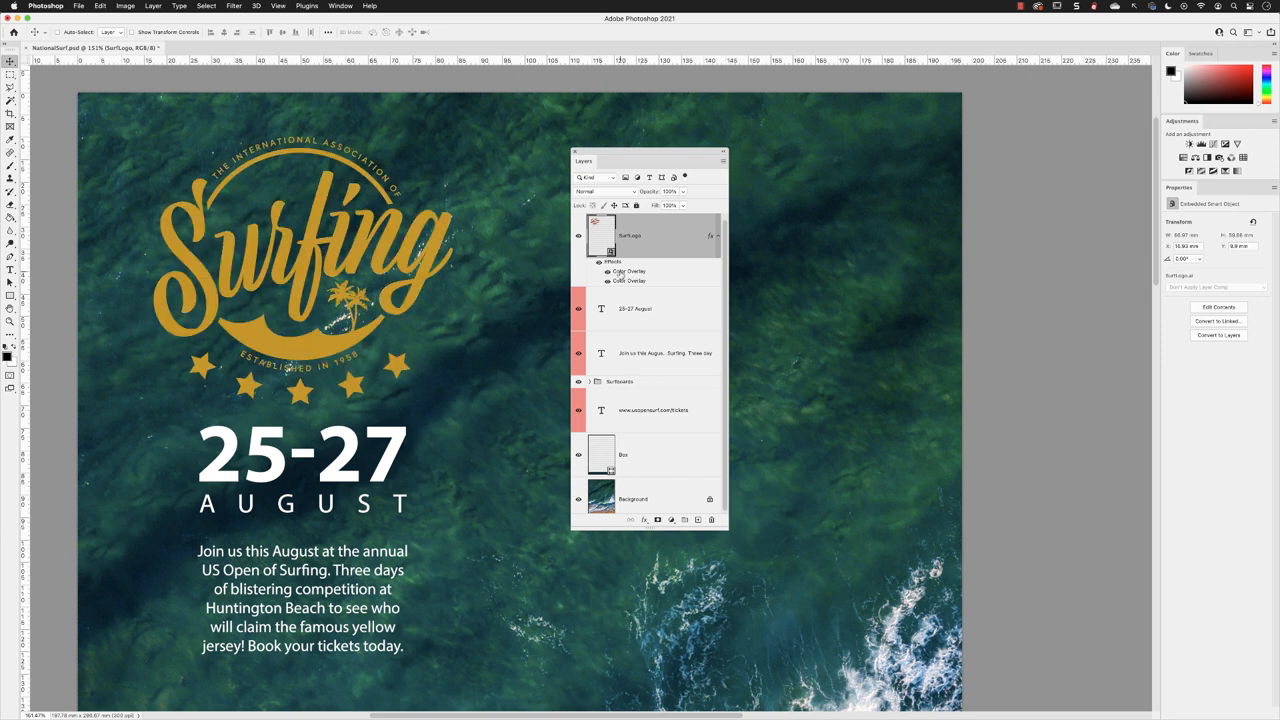
mouse_move(630, 272)
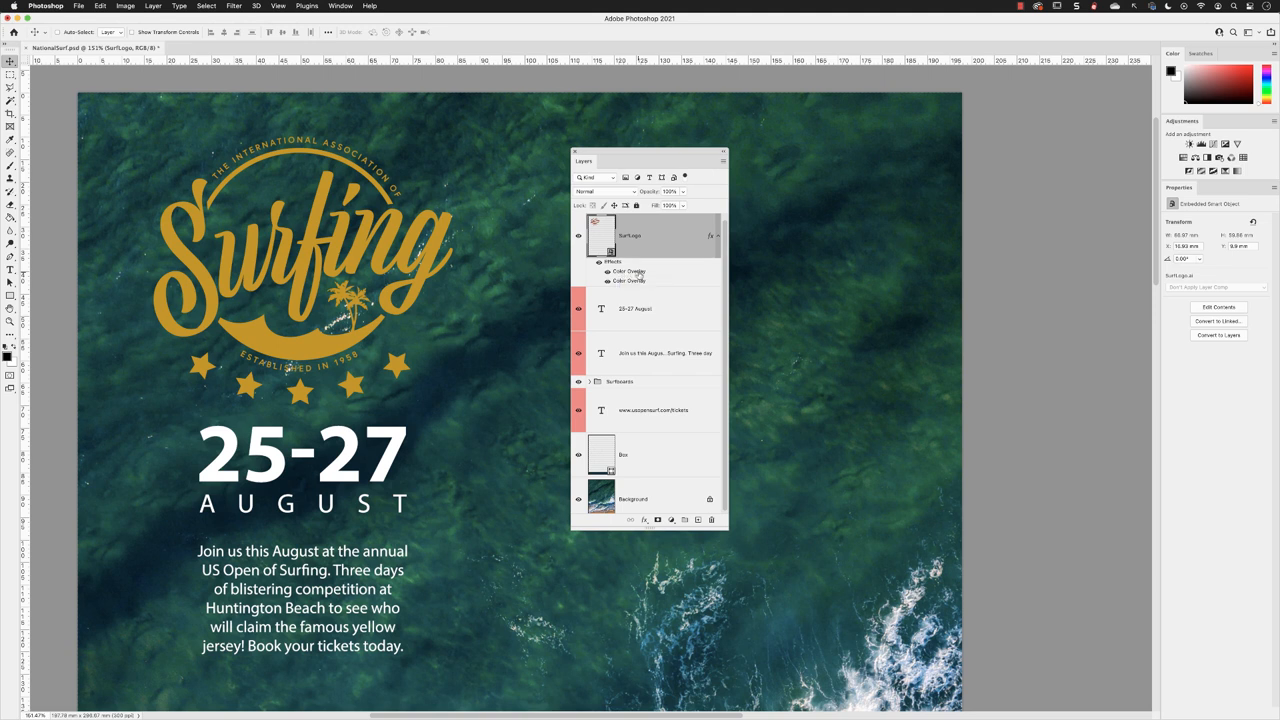
double_click(628, 272)
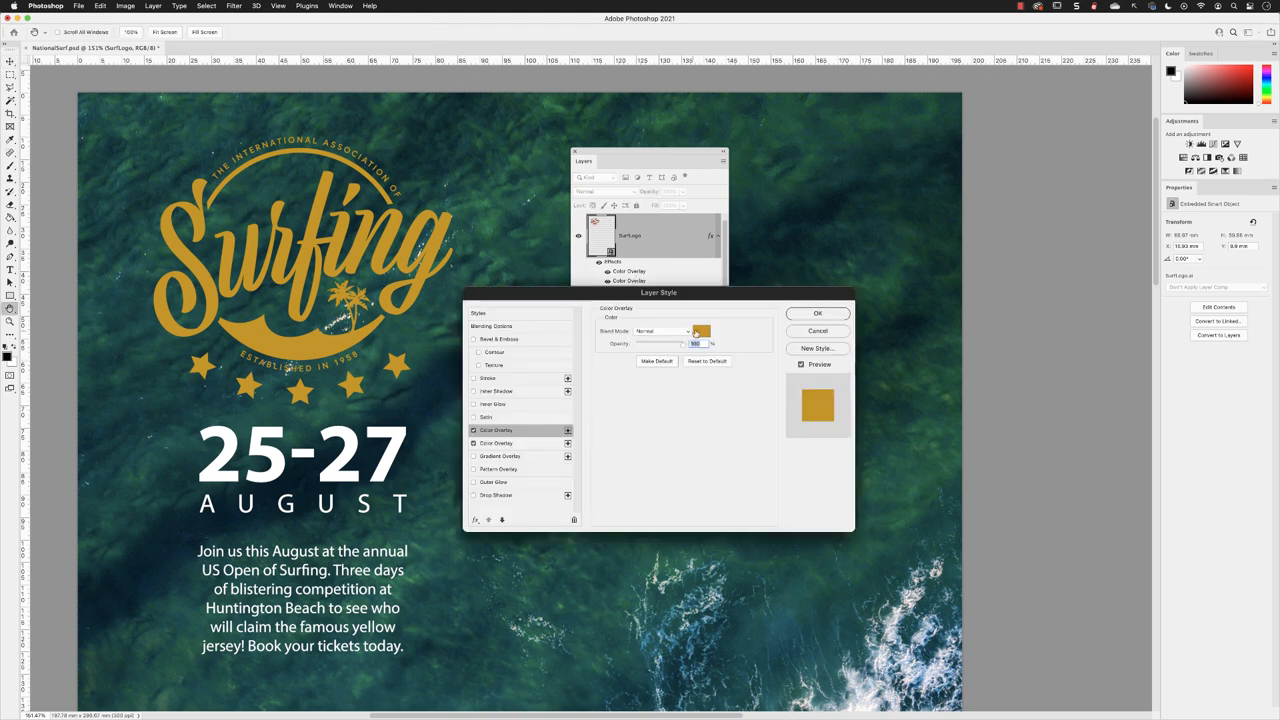
mouse_move(700, 332)
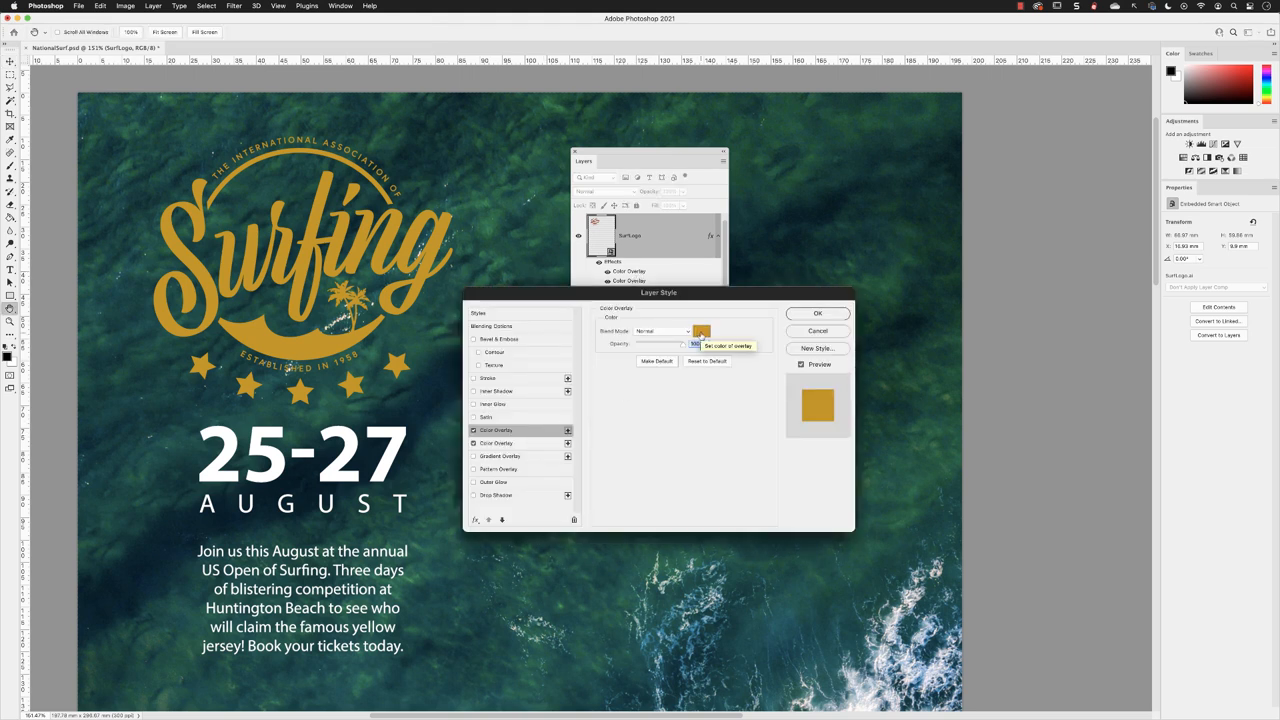